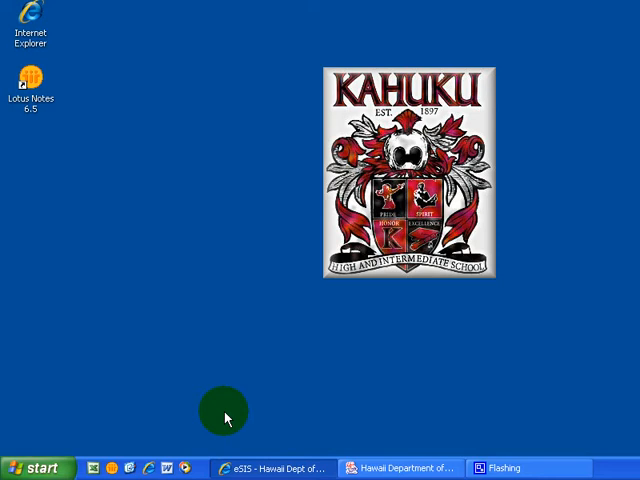
pyautogui.moveTo(155, 380)
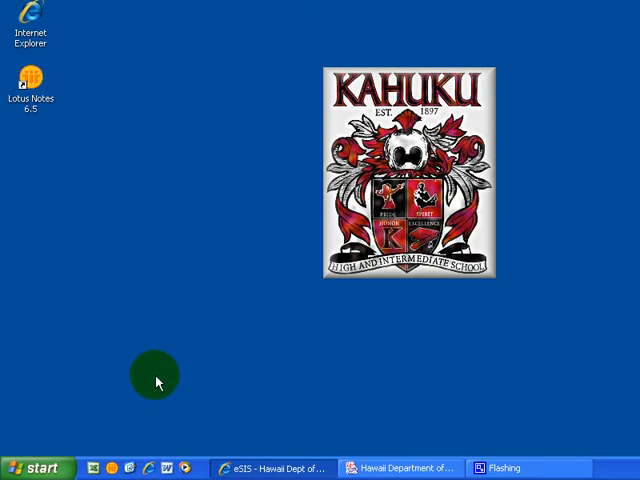
# Launch Easy Grade Pro from All Programs in the Windows XP Start menu.
pyautogui.click(37, 467)
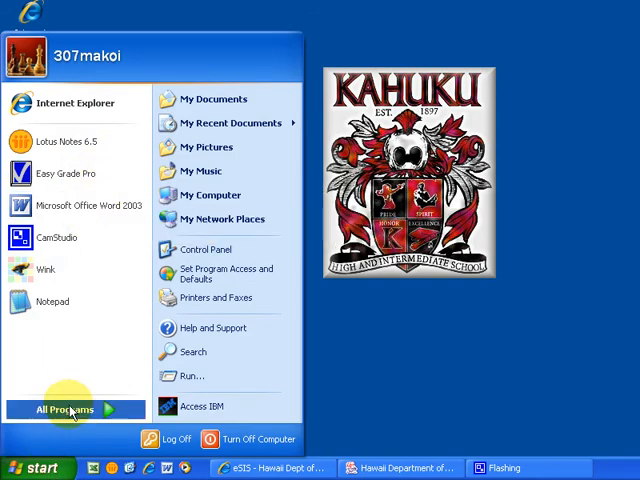
pyautogui.click(70, 410)
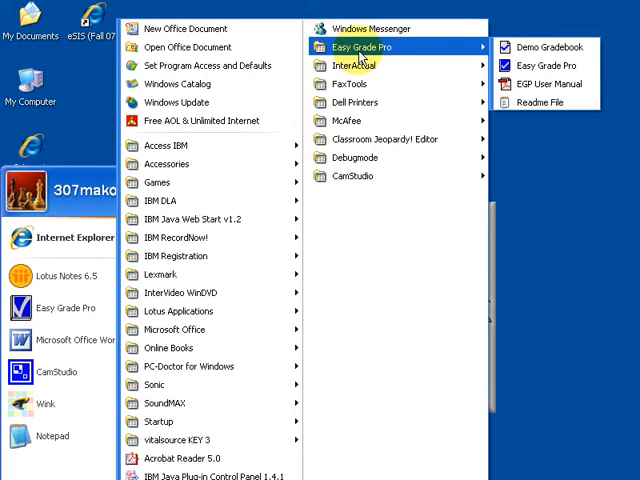
pyautogui.moveTo(529, 65)
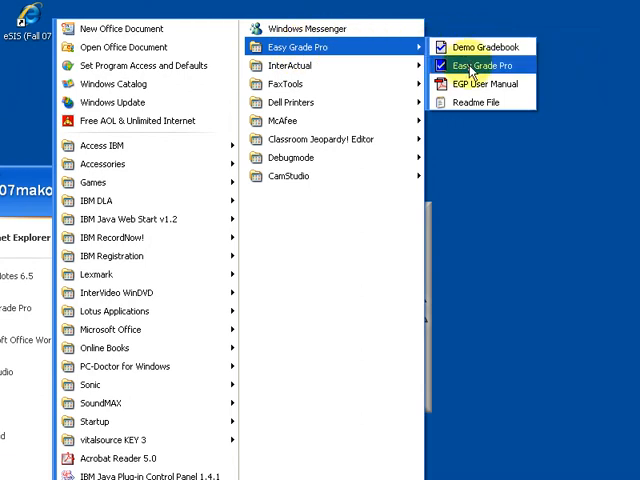
pyautogui.click(492, 64)
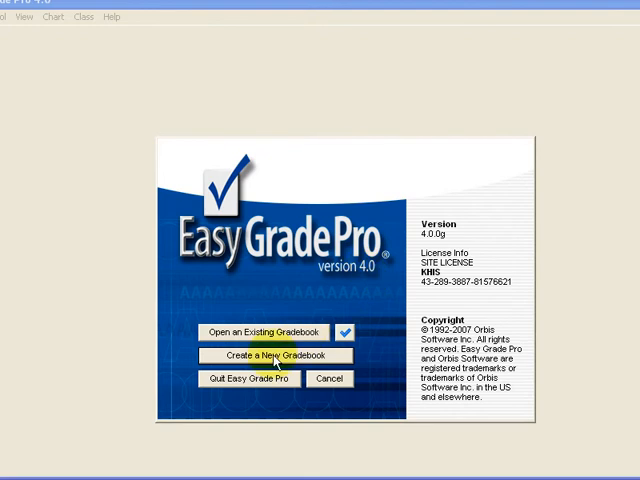
# Create a new gradebook named 'm.anderson - 2007' and save it on the Desktop.
pyautogui.click(270, 355)
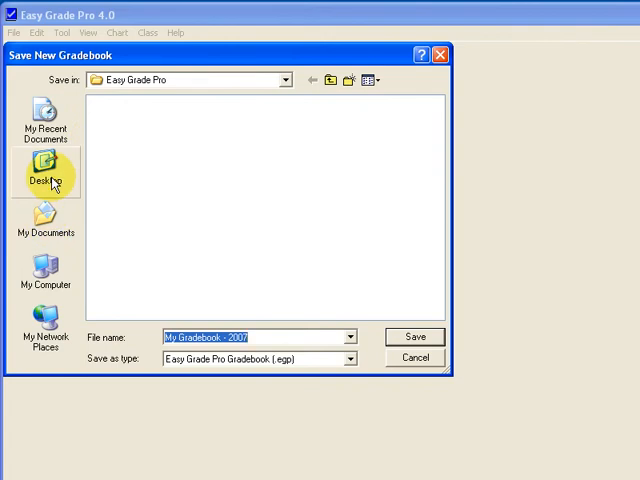
pyautogui.click(46, 170)
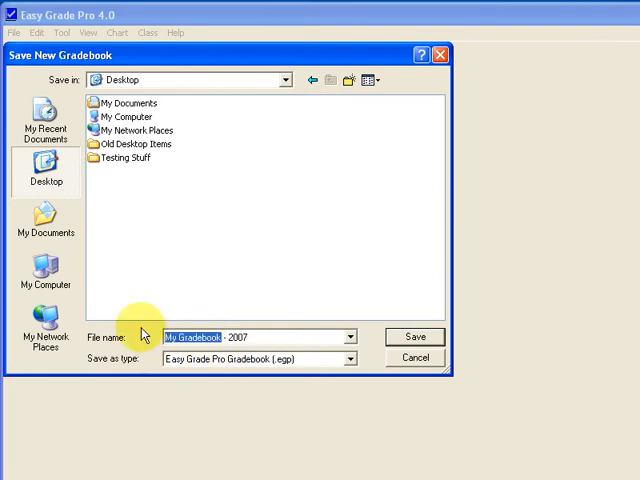
pyautogui.write('m.anderson')
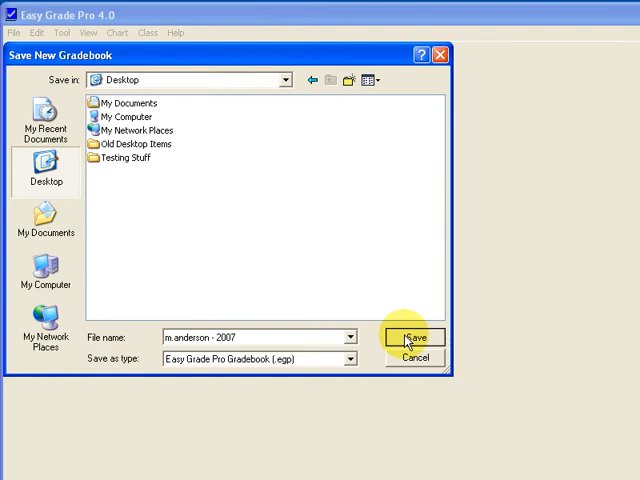
pyautogui.click(416, 337)
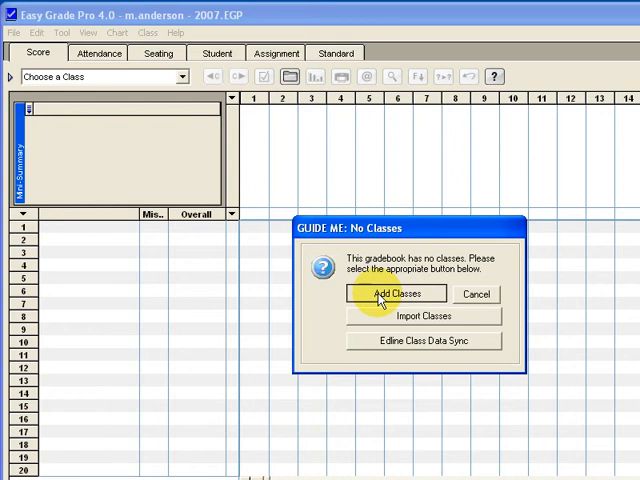
# Add a class and rename the first custom labels to Course Code and Course Name.
pyautogui.click(396, 293)
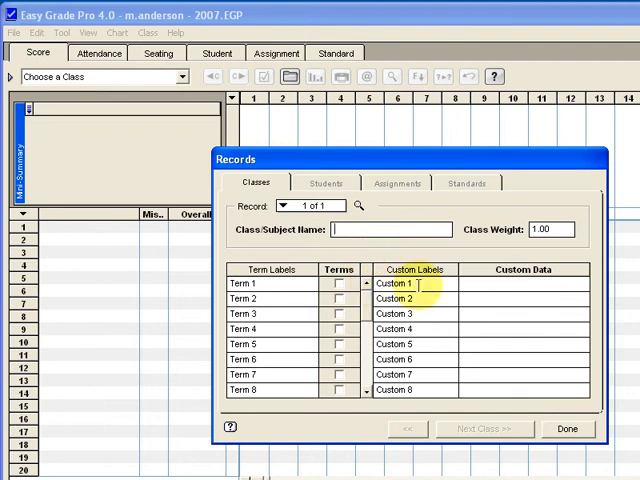
pyautogui.doubleClick(395, 283)
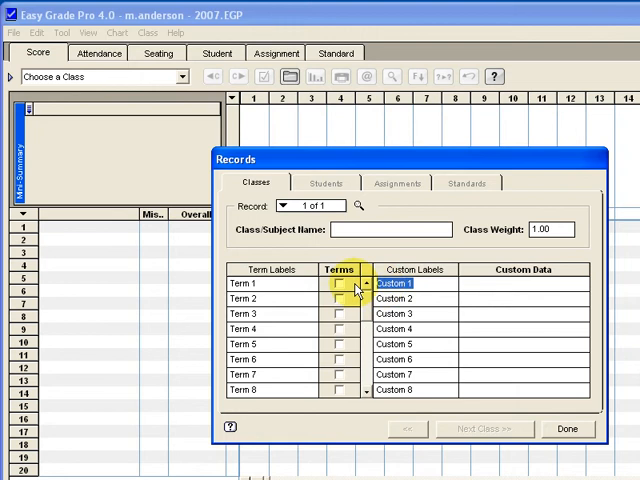
pyautogui.write('Course Code')
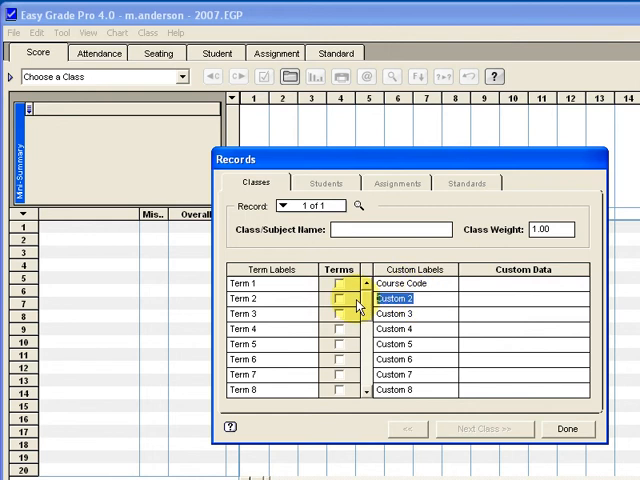
pyautogui.write('Course Name')
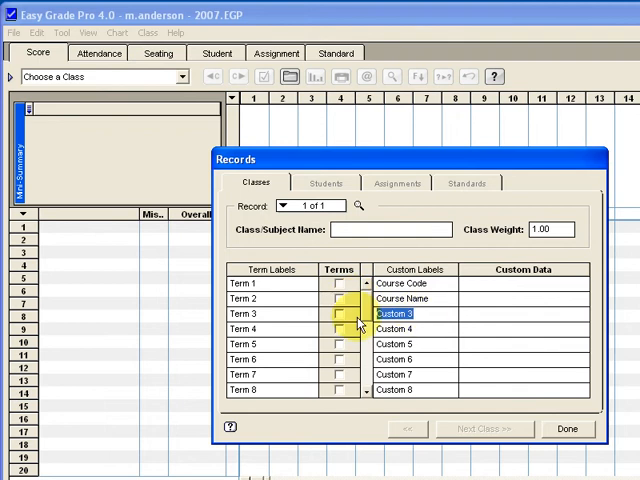
# Rename the next custom labels to Section number and Period.
pyautogui.write('Sec')
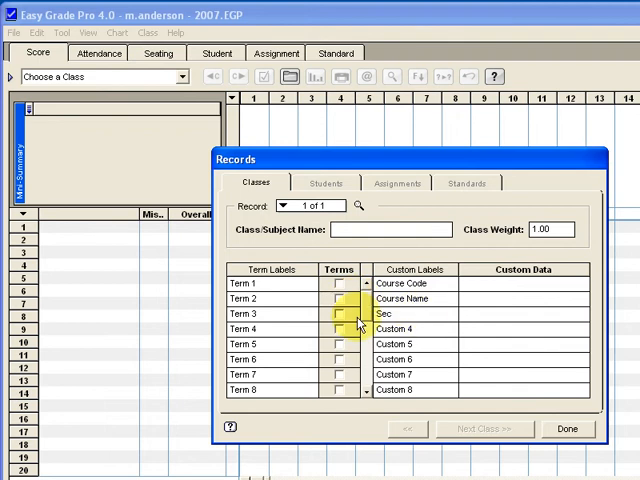
pyautogui.write('Section number')
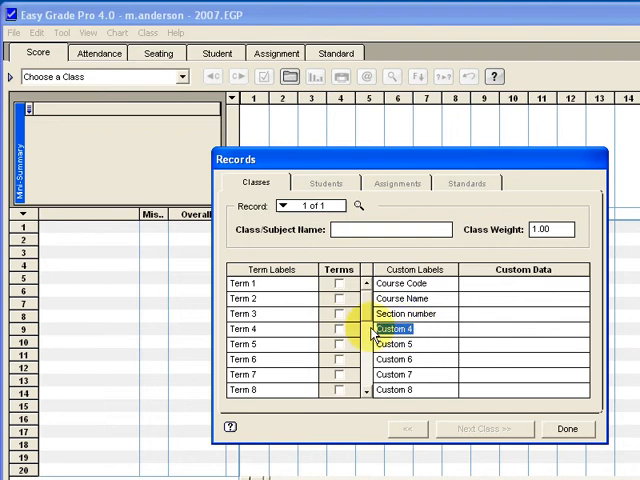
pyautogui.write('P')
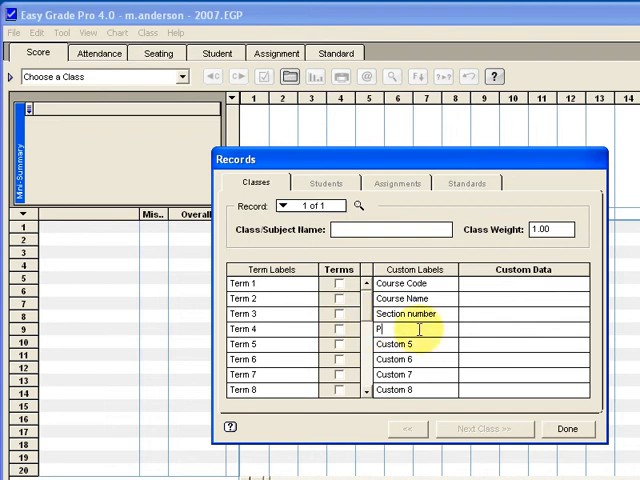
pyautogui.write('Period')
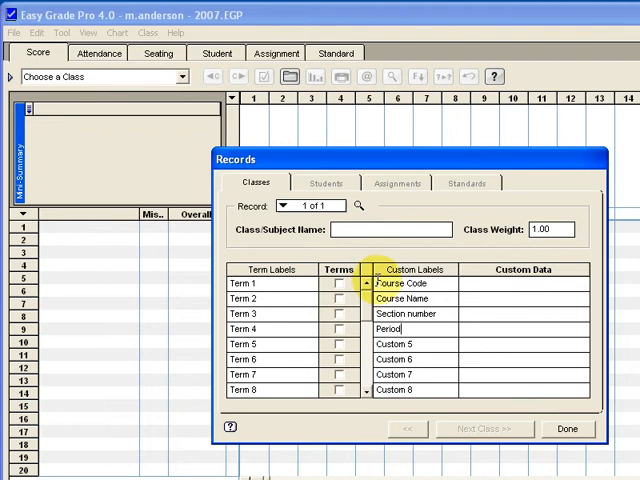
# Enter 'Per3-Government' as the Class/Subject Name.
pyautogui.click(392, 229)
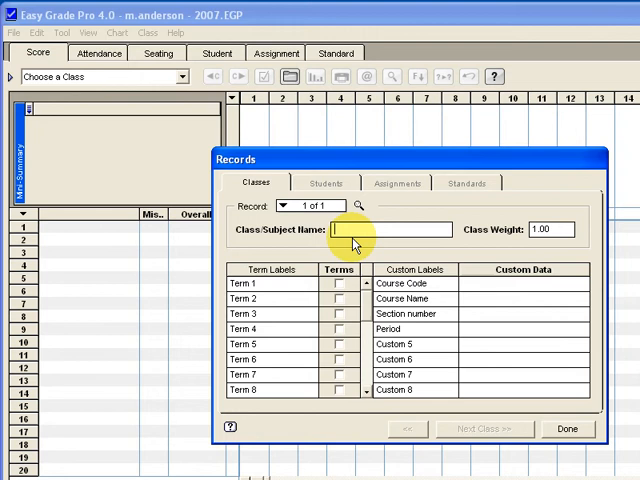
pyautogui.write('Per3-G')
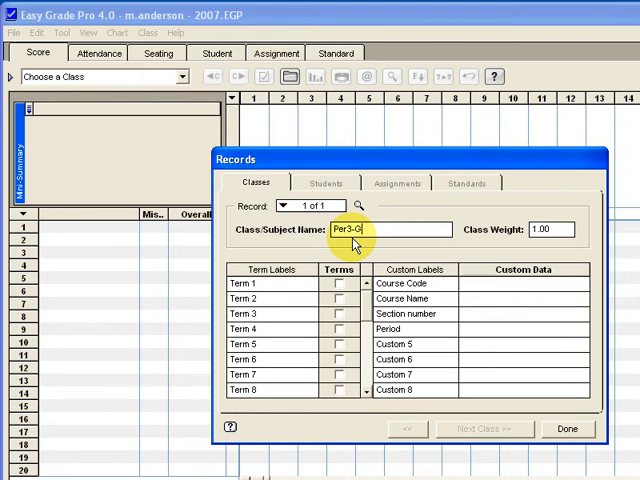
pyautogui.write('overnment')
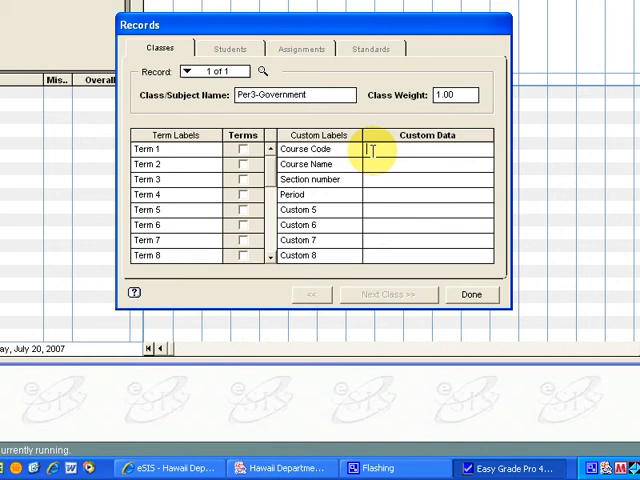
pyautogui.moveTo(372, 157)
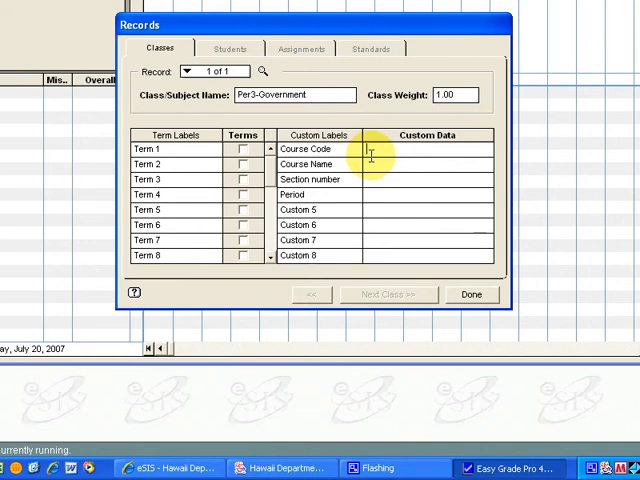
# Fill the custom data with CGA6110, Government, section 01 and period 3.
pyautogui.write('CGA6110')
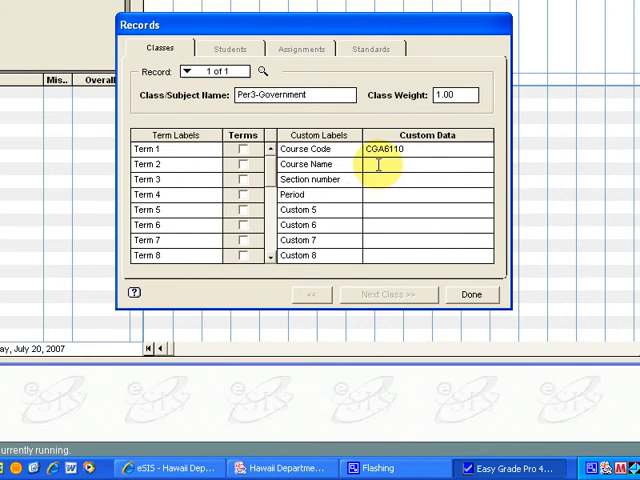
pyautogui.click(380, 164)
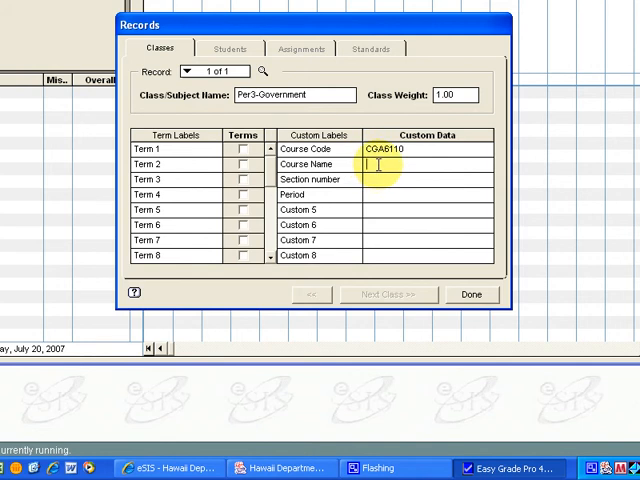
pyautogui.write('Government')
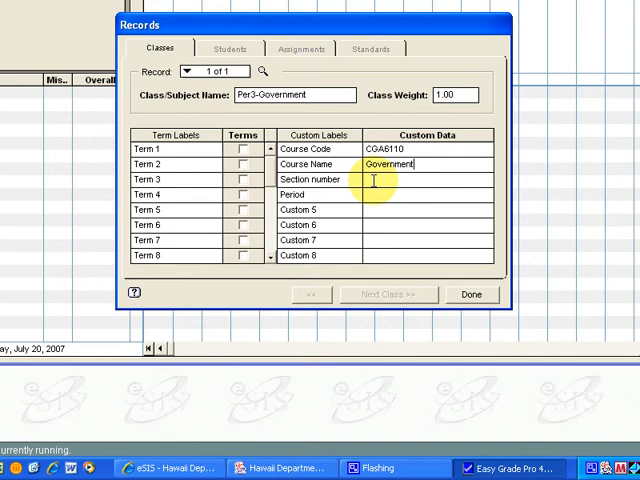
pyautogui.moveTo(369, 182)
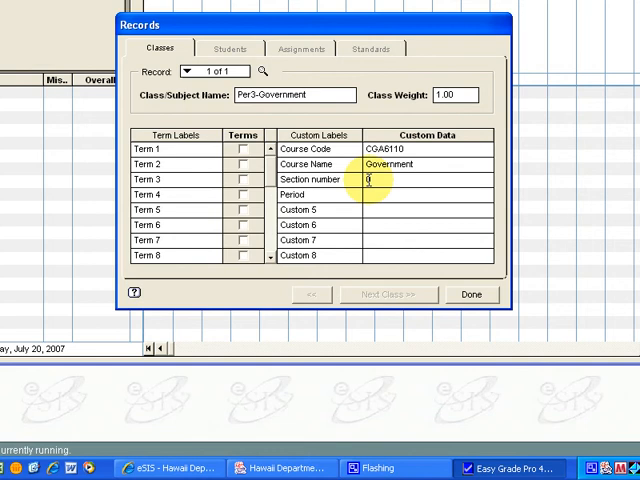
pyautogui.write('01')
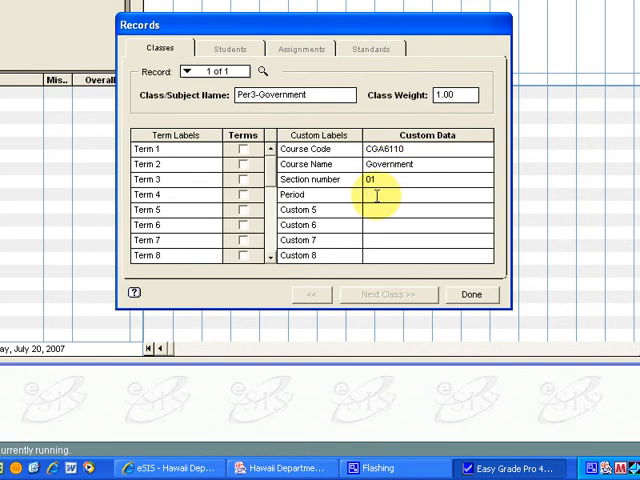
pyautogui.write('3')
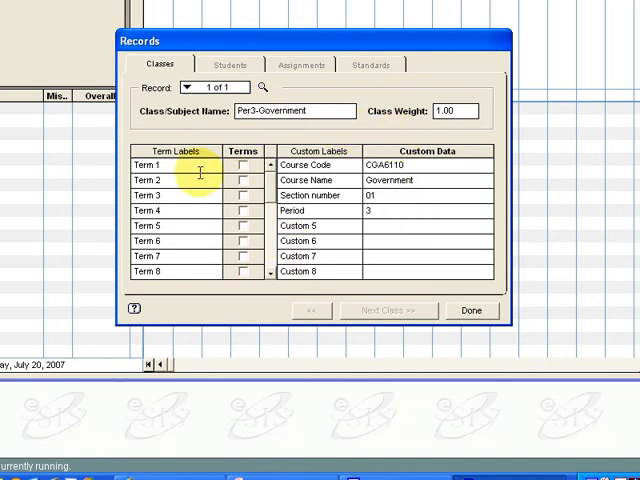
# Tick Term 1 for Per3-Government and close the Records dialog with Done.
pyautogui.click(242, 164)
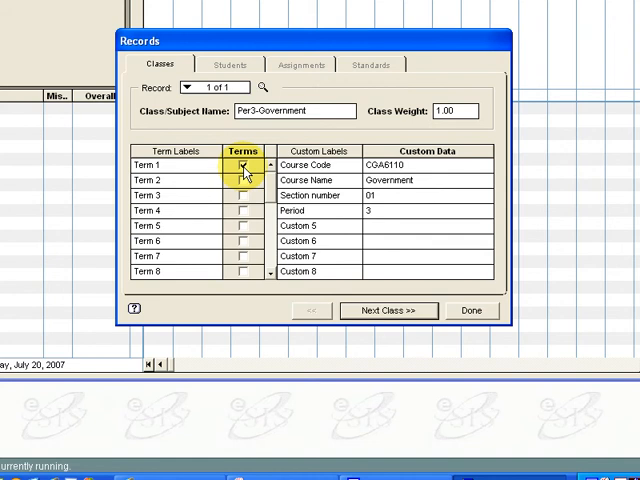
pyautogui.click(242, 164)
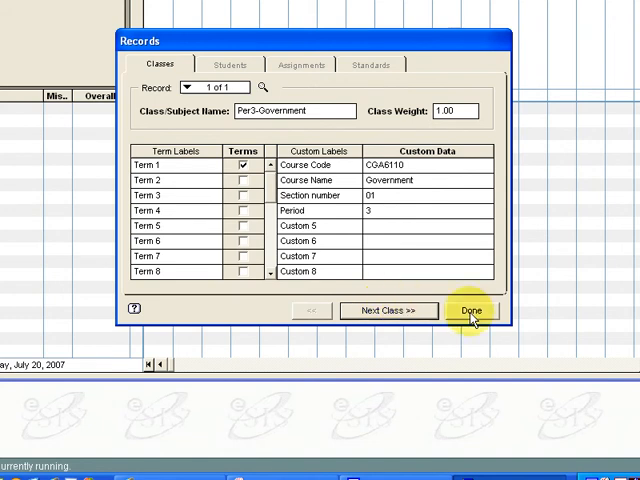
pyautogui.click(474, 310)
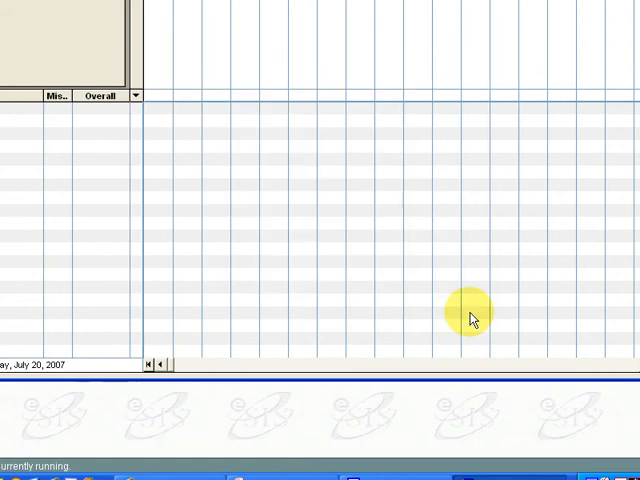
pyautogui.moveTo(247, 211)
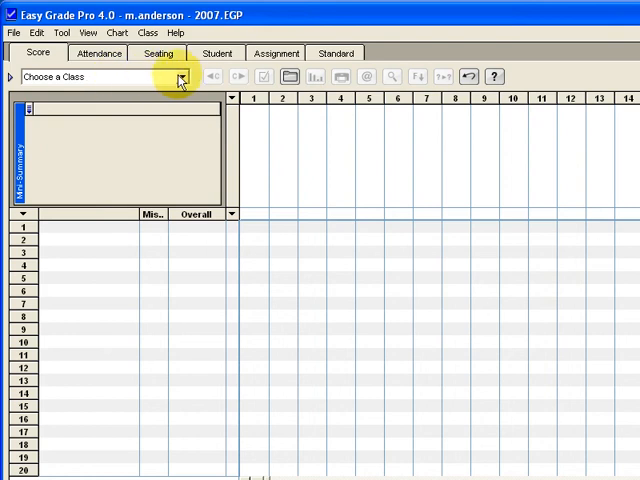
# Select Term 1: Per3-Government from the Choose a Class dropdown.
pyautogui.click(182, 77)
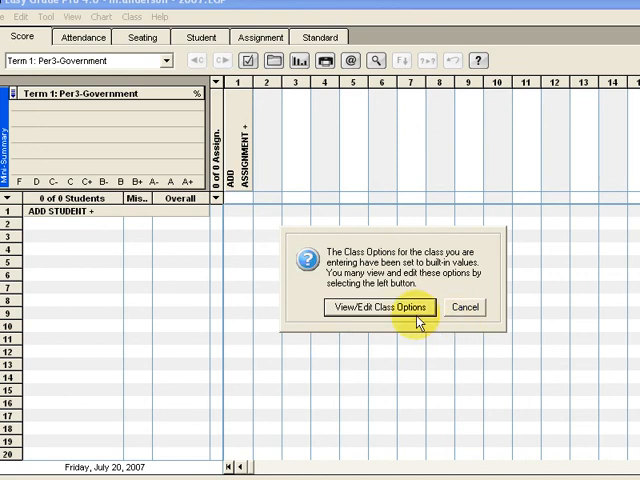
# Open View/Edit Class Options to show the class's grade scales.
pyautogui.click(379, 307)
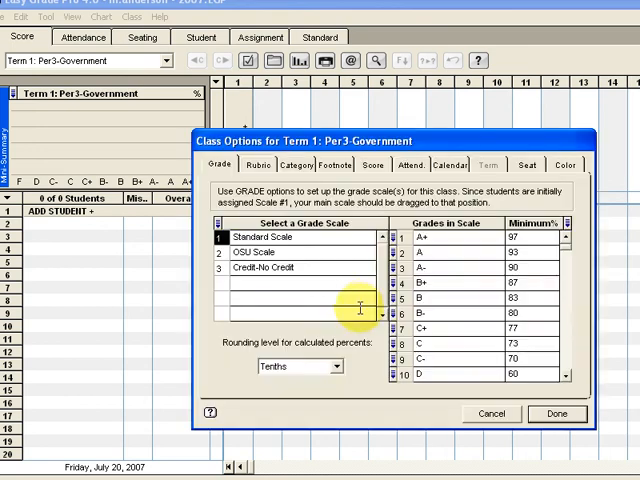
pyautogui.moveTo(300, 268)
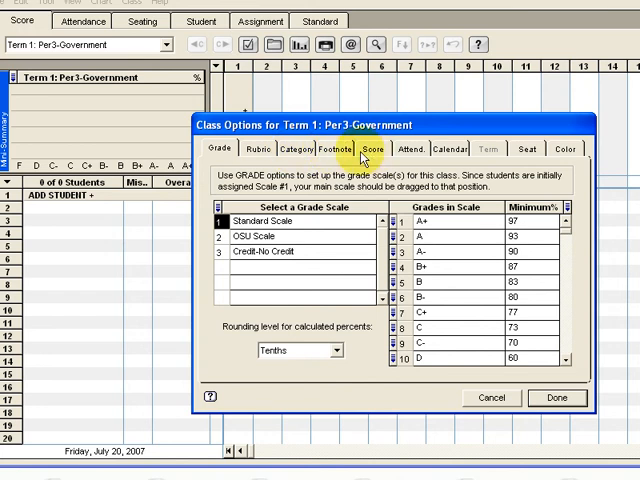
pyautogui.moveTo(317, 195)
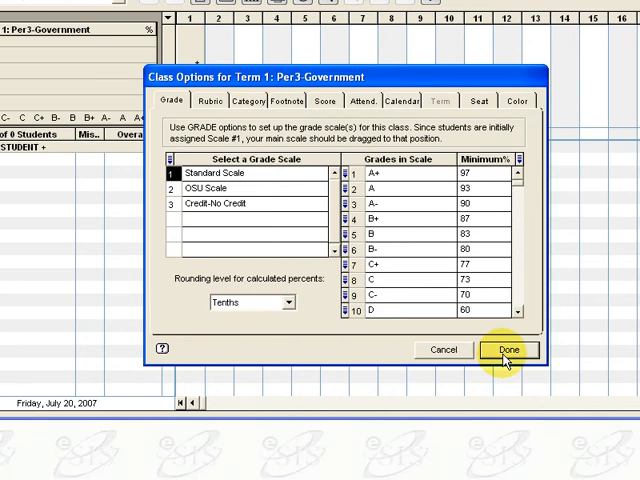
# Close Class Options with Done, leaving the settings unchanged.
pyautogui.click(517, 349)
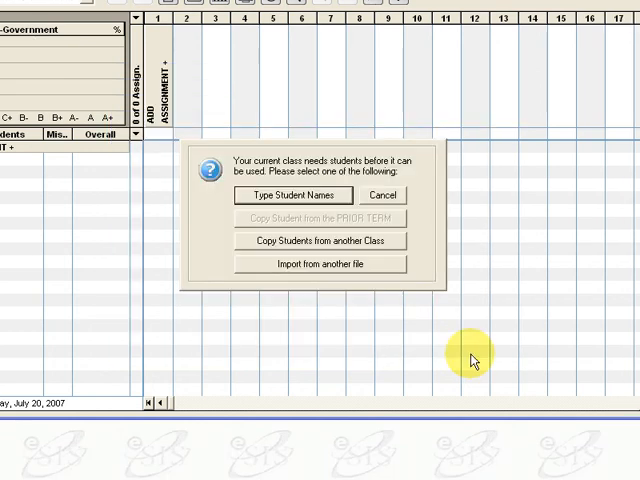
pyautogui.moveTo(458, 347)
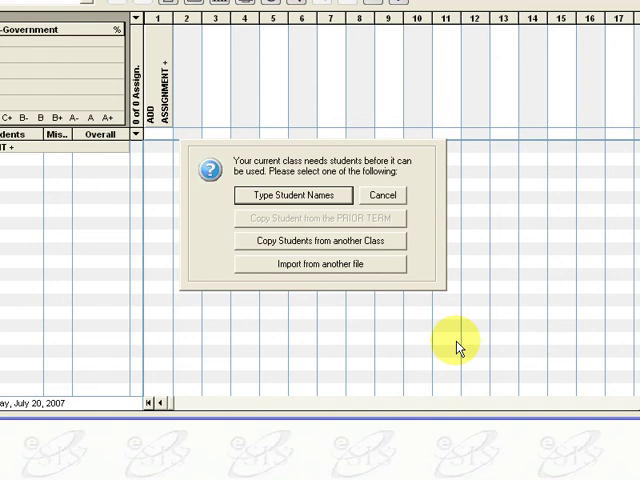
pyautogui.moveTo(310, 231)
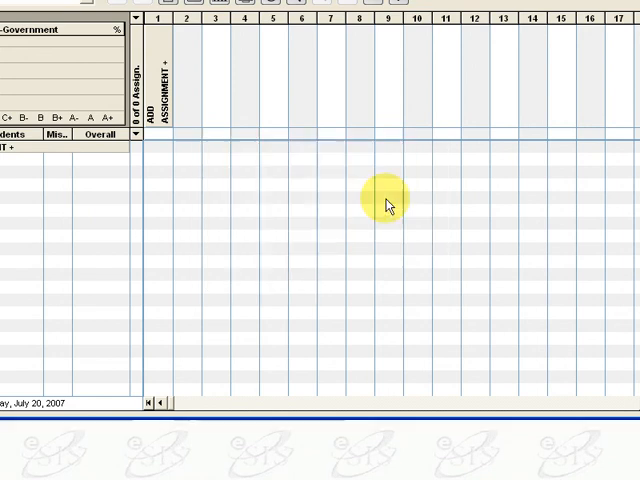
pyautogui.moveTo(185, 157)
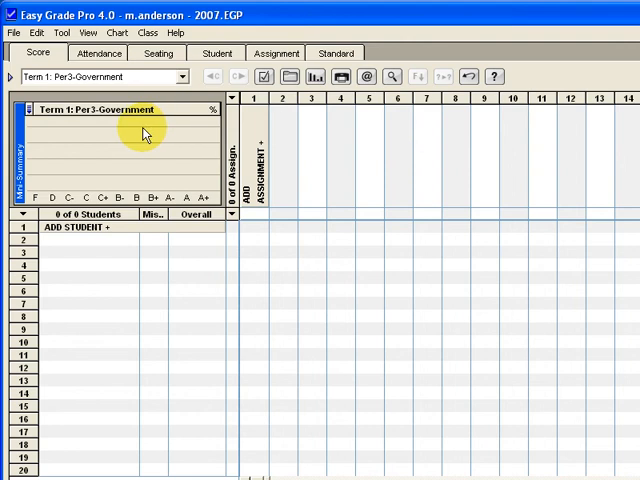
pyautogui.moveTo(182, 140)
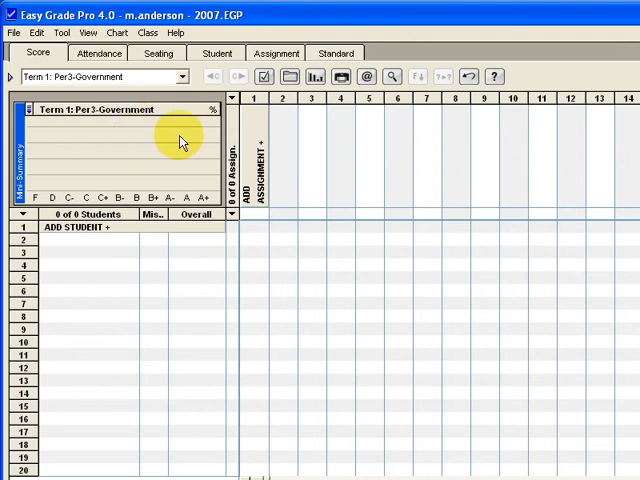
pyautogui.moveTo(367, 97)
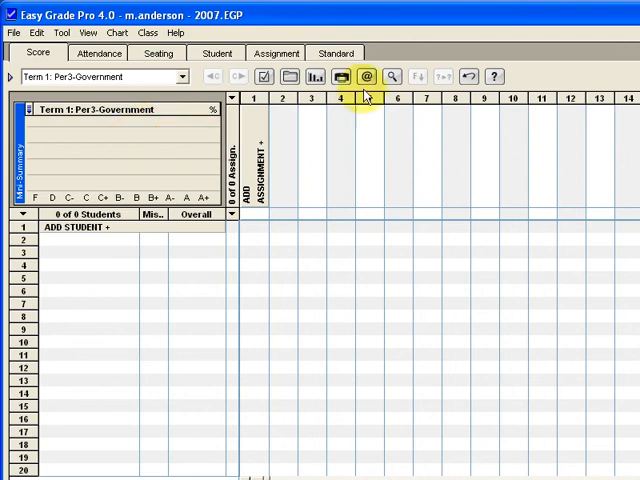
pyautogui.moveTo(370, 74)
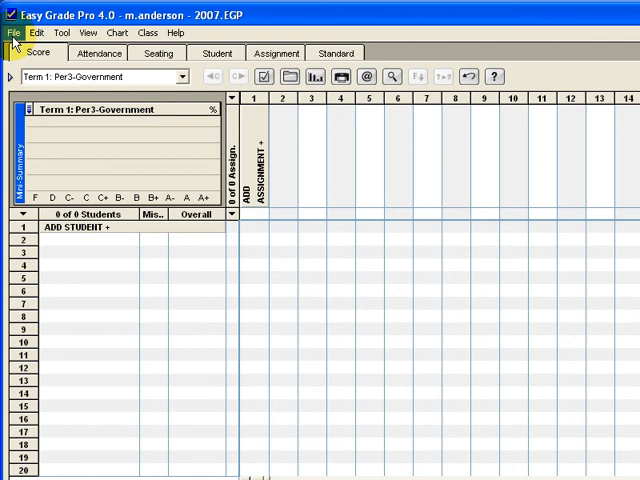
# Open the File menu to reach the Email/Internet commands.
pyautogui.click(15, 37)
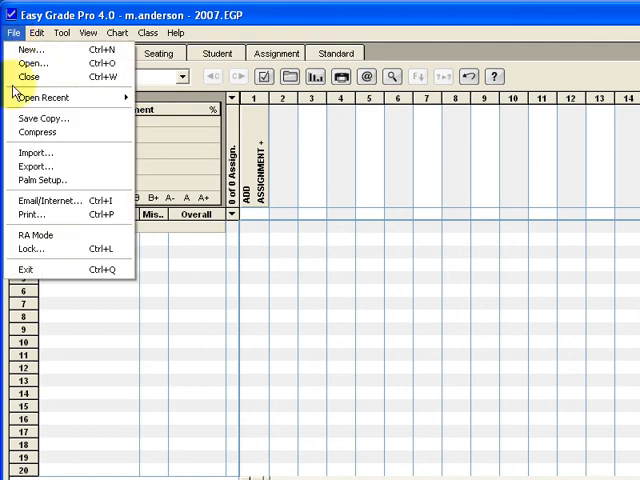
pyautogui.moveTo(50, 201)
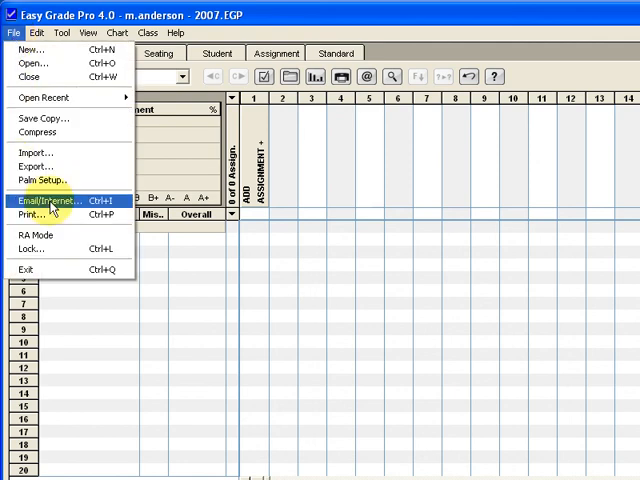
# In the Email/Internet tool, choose 'Create Basmati file' for 'All classes in Term 1'.
pyautogui.click(50, 201)
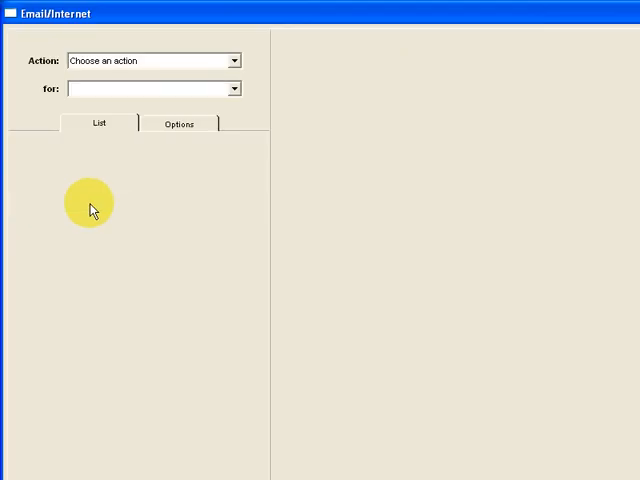
pyautogui.moveTo(47, 91)
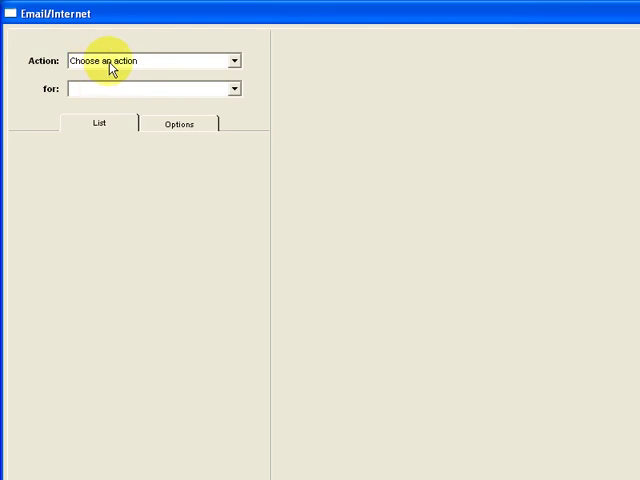
pyautogui.click(232, 60)
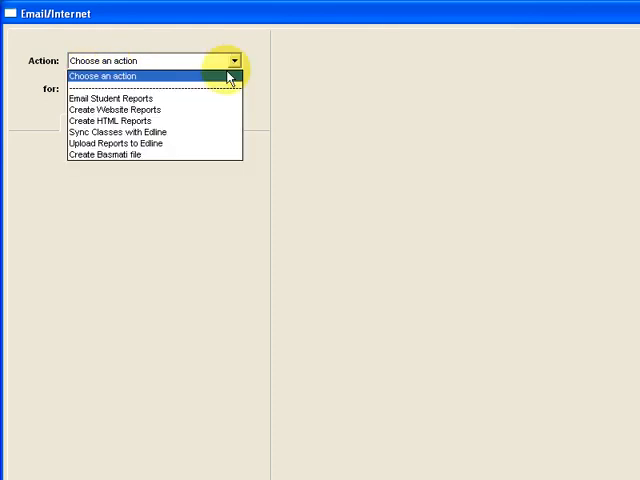
pyautogui.moveTo(155, 161)
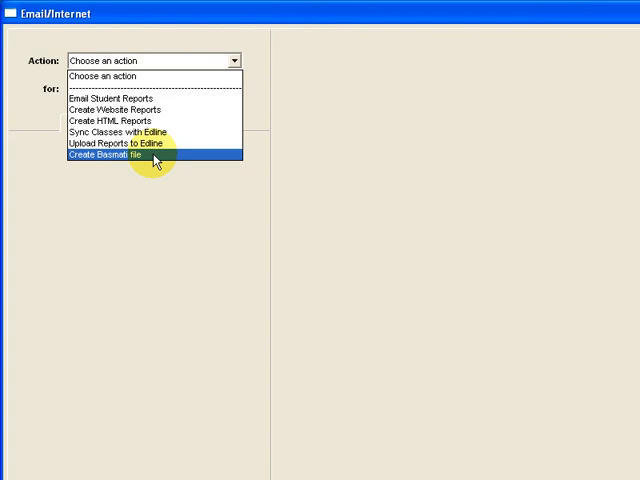
pyautogui.click(120, 155)
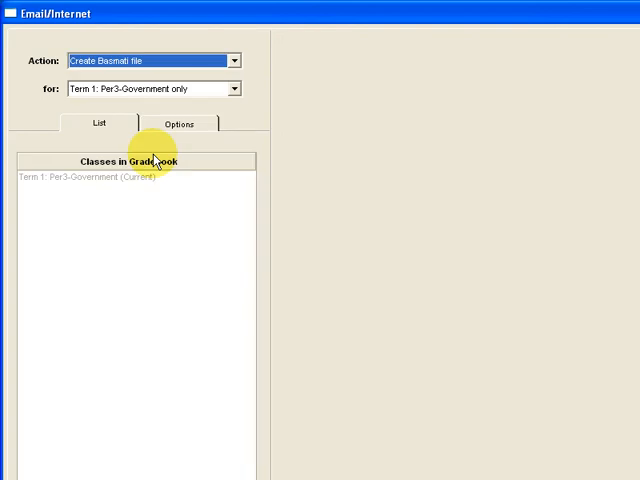
pyautogui.moveTo(113, 105)
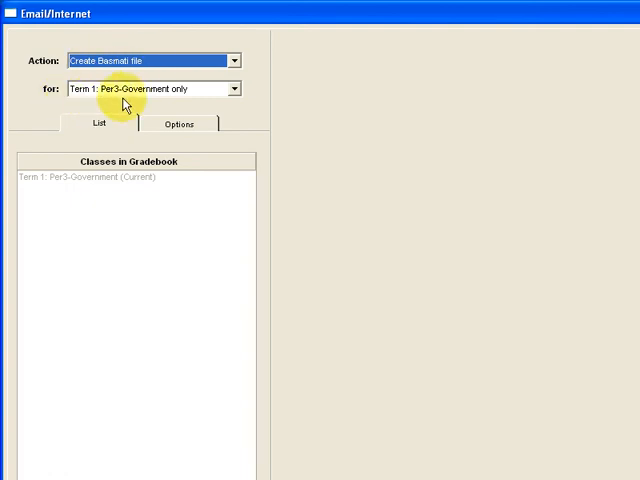
pyautogui.click(229, 88)
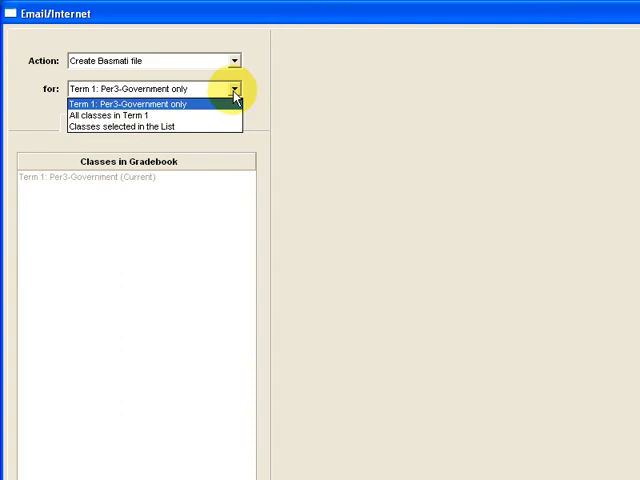
pyautogui.moveTo(135, 118)
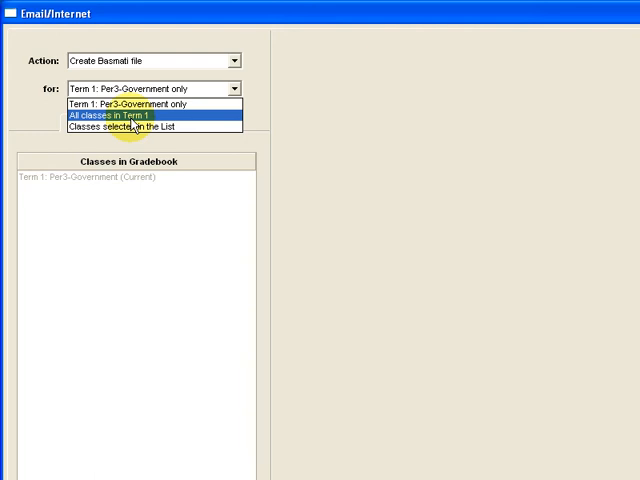
pyautogui.click(120, 118)
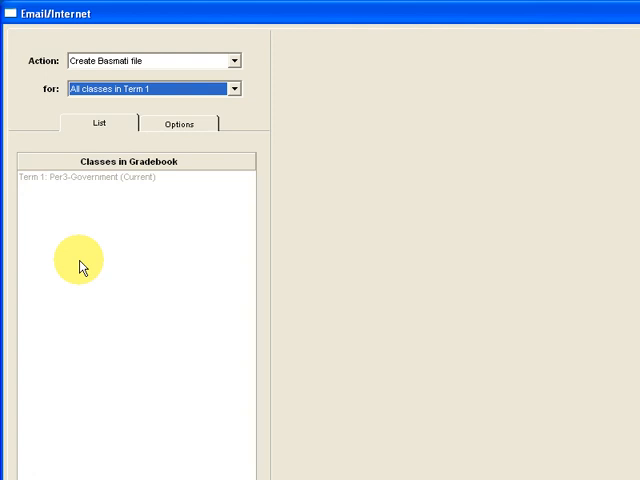
pyautogui.moveTo(145, 128)
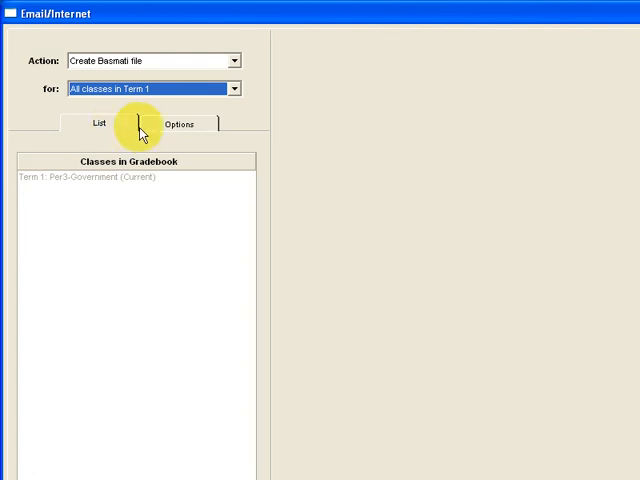
# Show Basmati options, mapping Section# to Class Custom 3 and Period# to Class Custom 4 (Period).
pyautogui.click(181, 123)
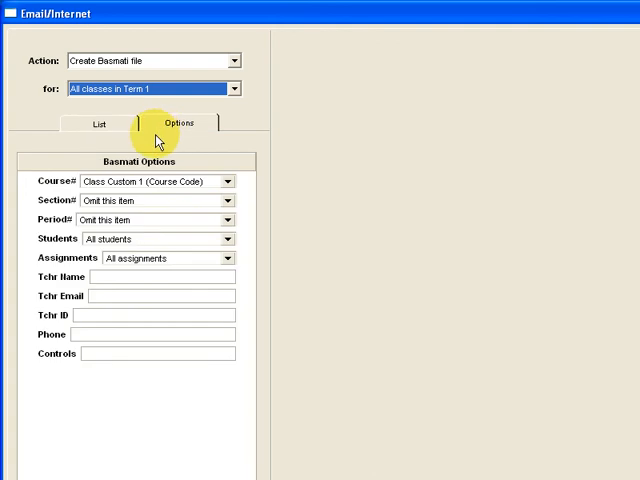
pyautogui.moveTo(62, 192)
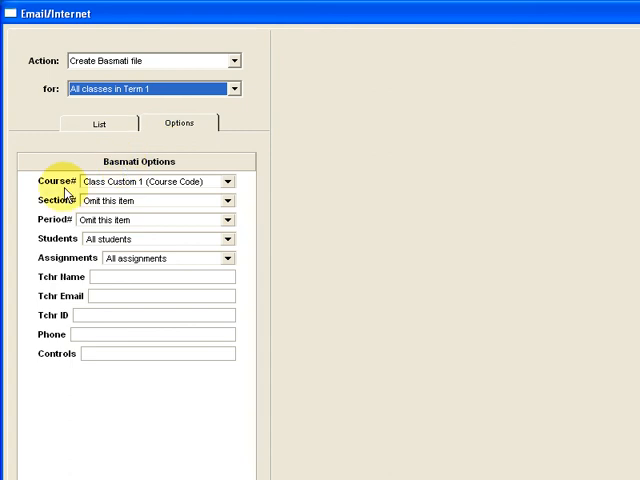
pyautogui.moveTo(122, 198)
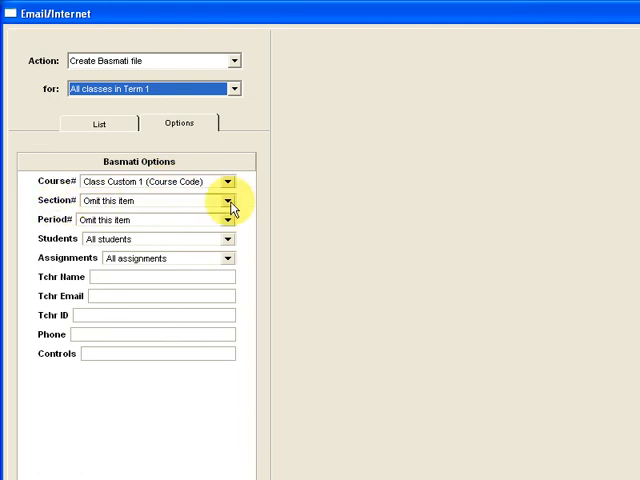
pyautogui.click(230, 200)
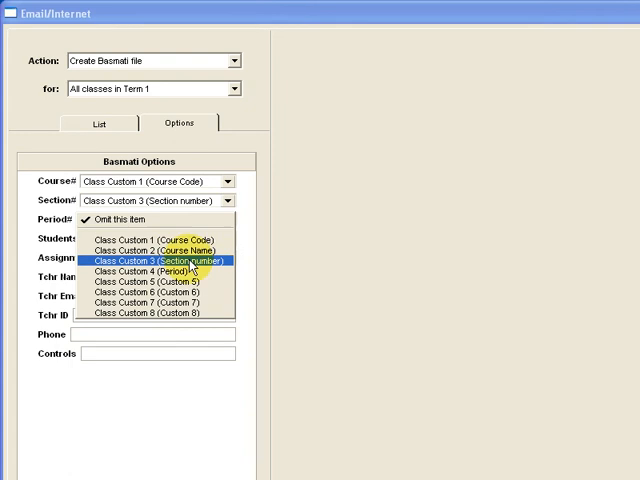
pyautogui.click(140, 273)
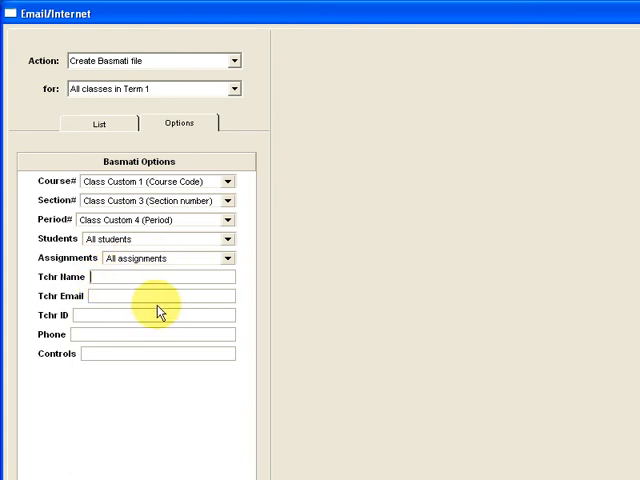
# Type teacher name 'Mr. And', then enter the teacher email and ID text (n, KHS, matt).
pyautogui.write('M')
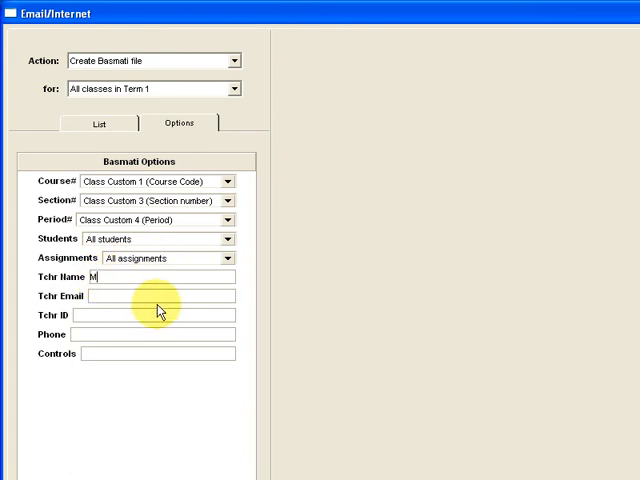
pyautogui.write('r. Anderson')
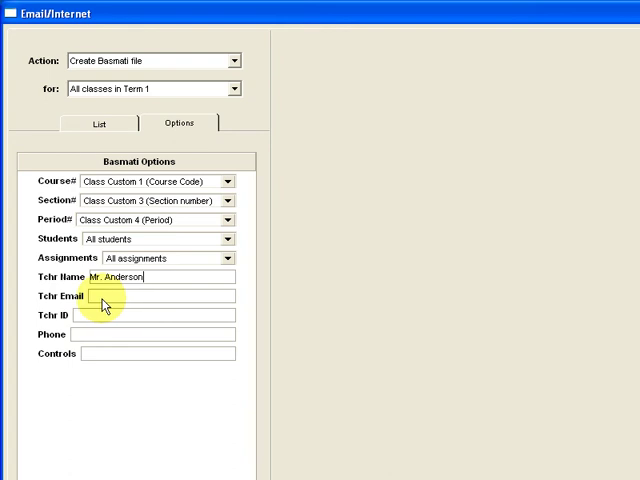
pyautogui.click(137, 300)
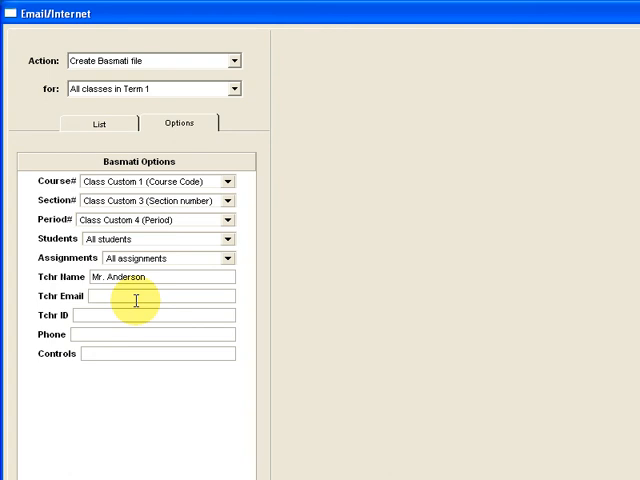
pyautogui.write('nderson')
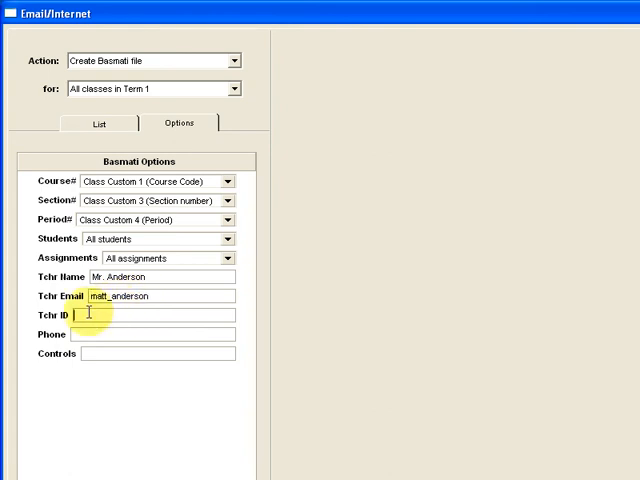
pyautogui.moveTo(143, 320)
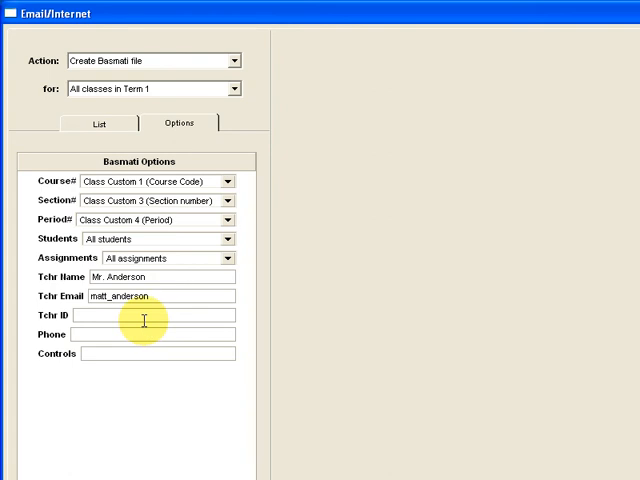
pyautogui.write('KHS')
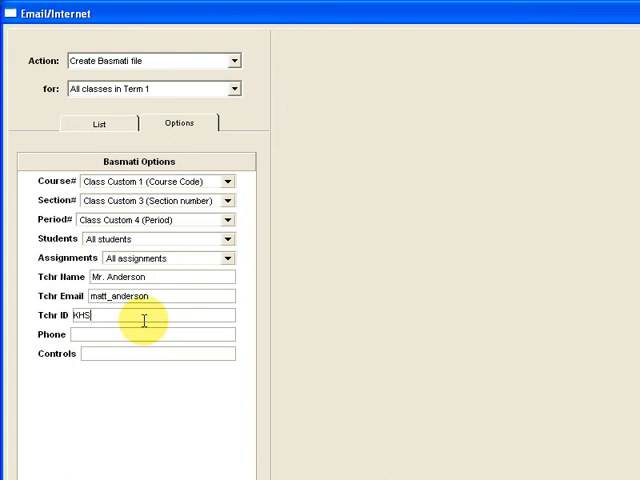
pyautogui.write('matt')
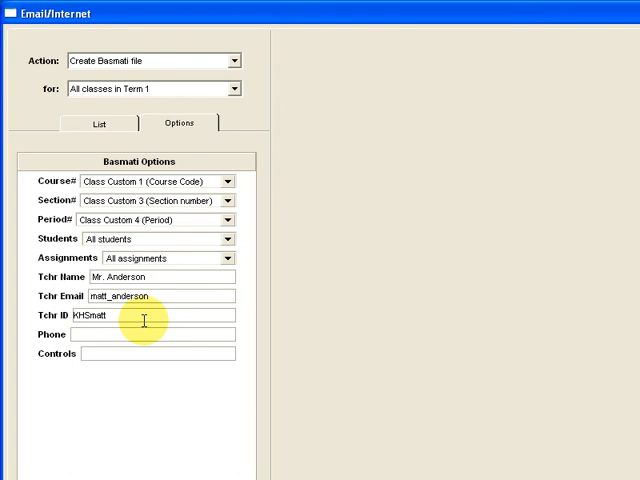
pyautogui.moveTo(78, 328)
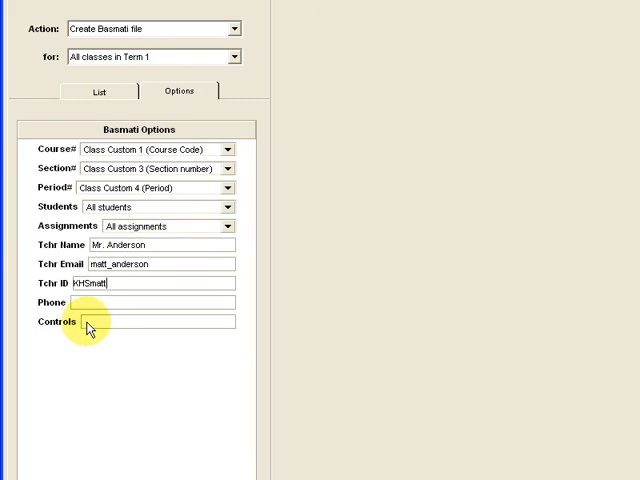
pyautogui.moveTo(268, 307)
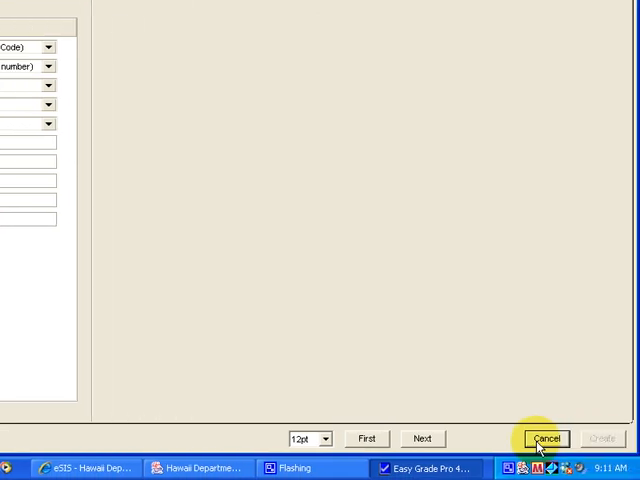
pyautogui.click(553, 438)
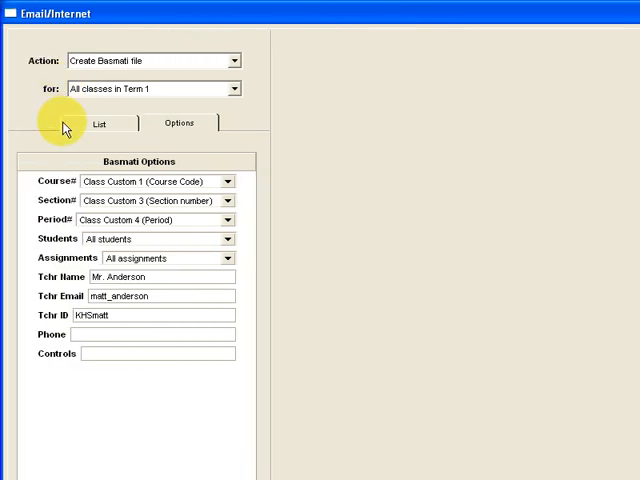
pyautogui.moveTo(85, 172)
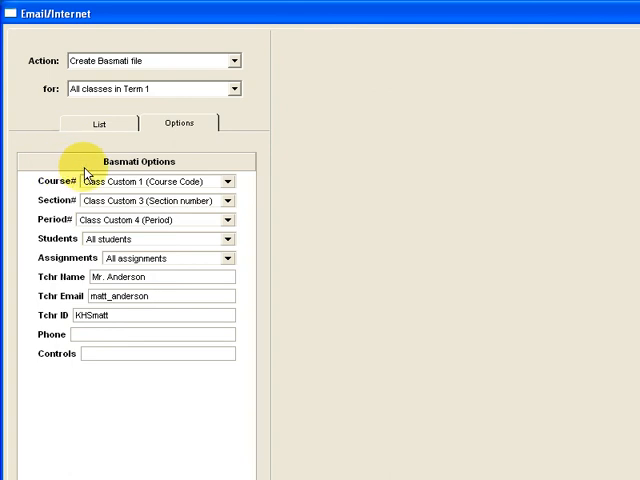